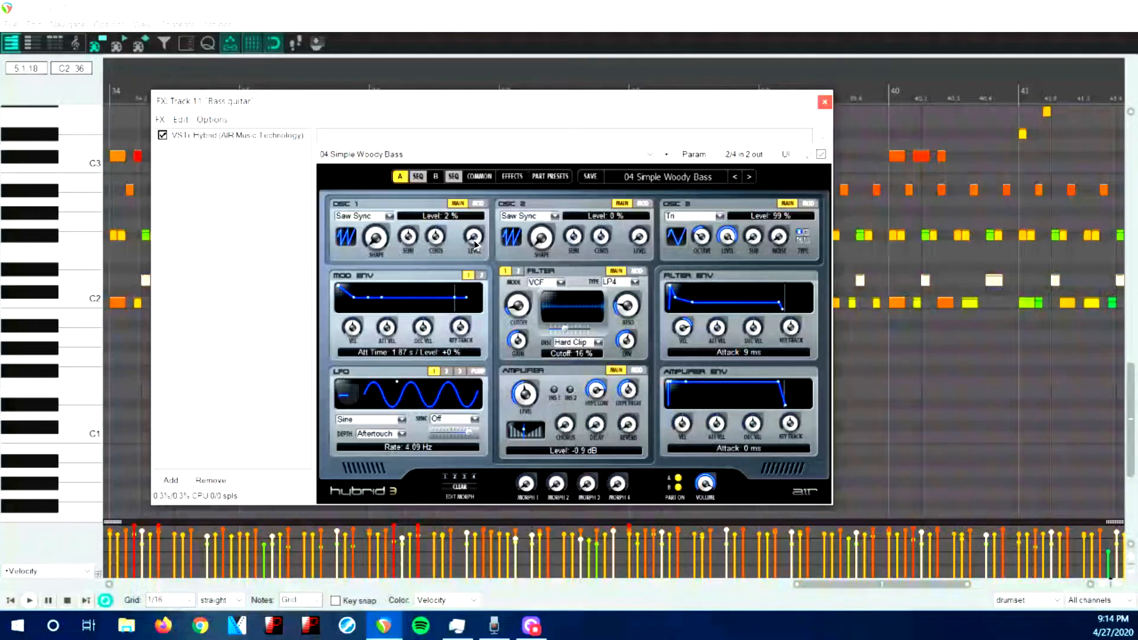
# Set Hybrid 3 oscillator 1 level to 100%, filter resonance to 25% and cutoff to 27%.
pyautogui.moveTo(473, 238); pyautogui.dragTo(473, 218)
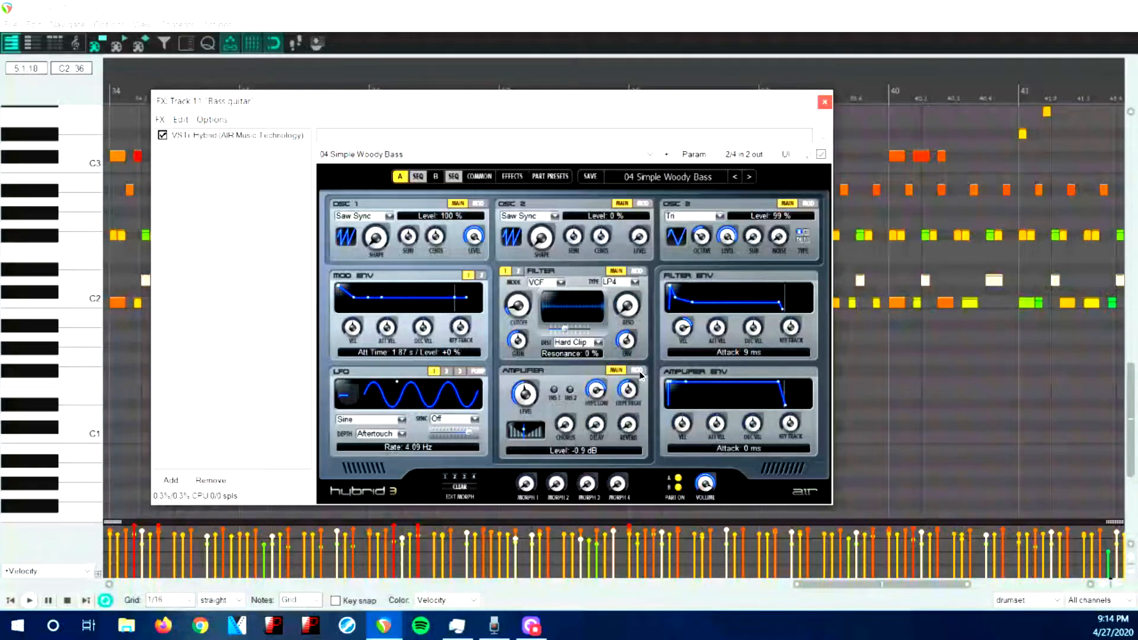
pyautogui.moveTo(626, 308); pyautogui.dragTo(630, 298)
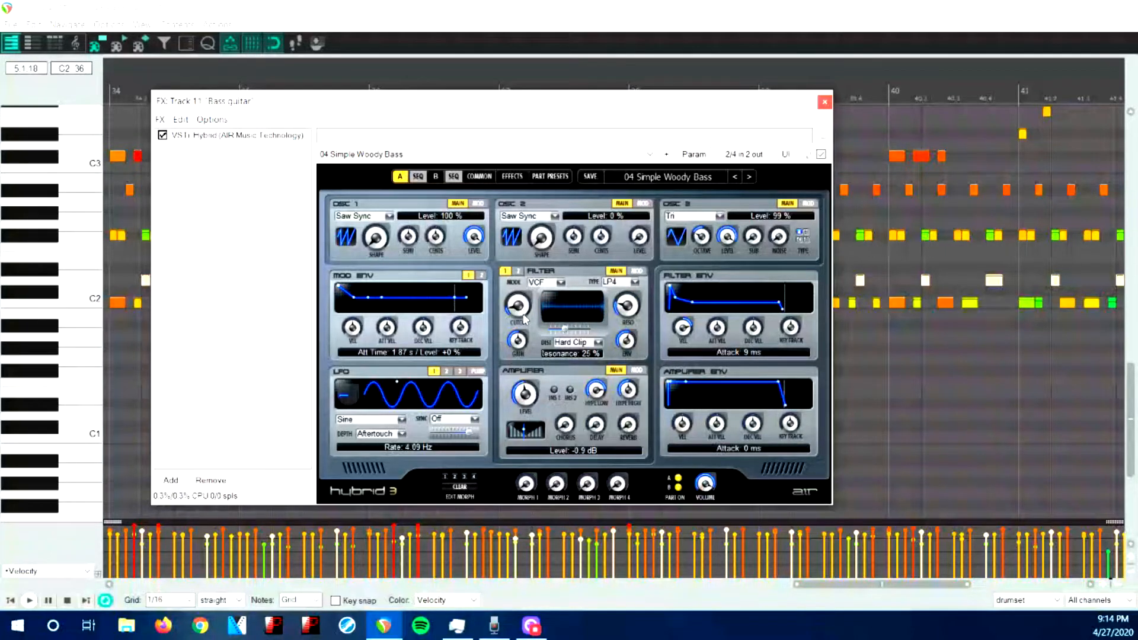
pyautogui.moveTo(518, 304); pyautogui.dragTo(518, 291)
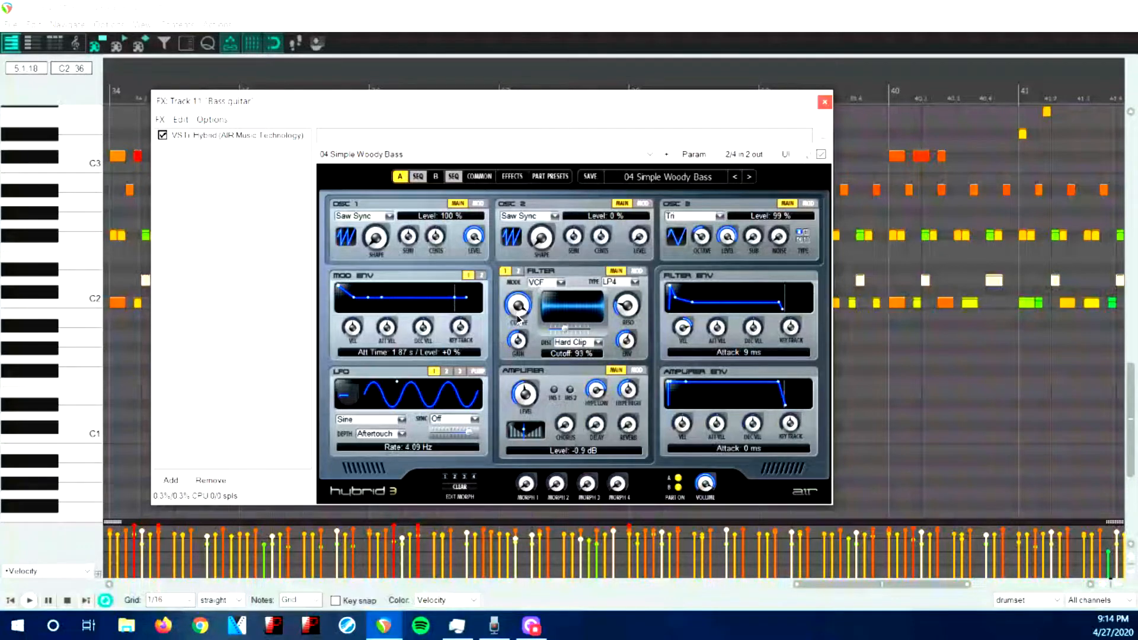
pyautogui.moveTo(518, 305); pyautogui.dragTo(519, 323)
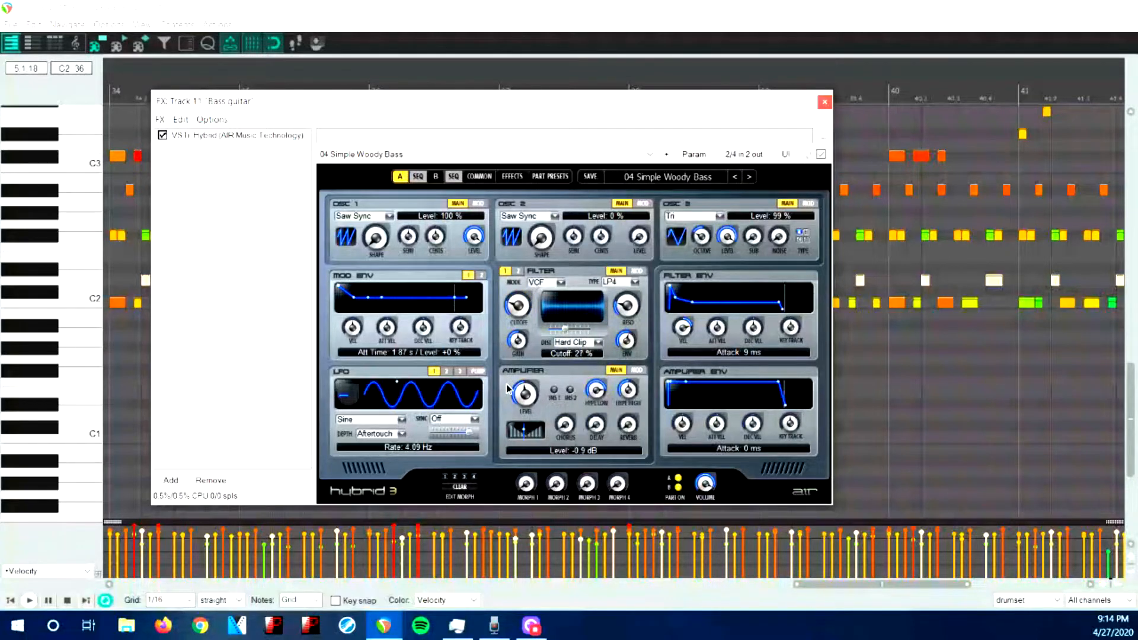